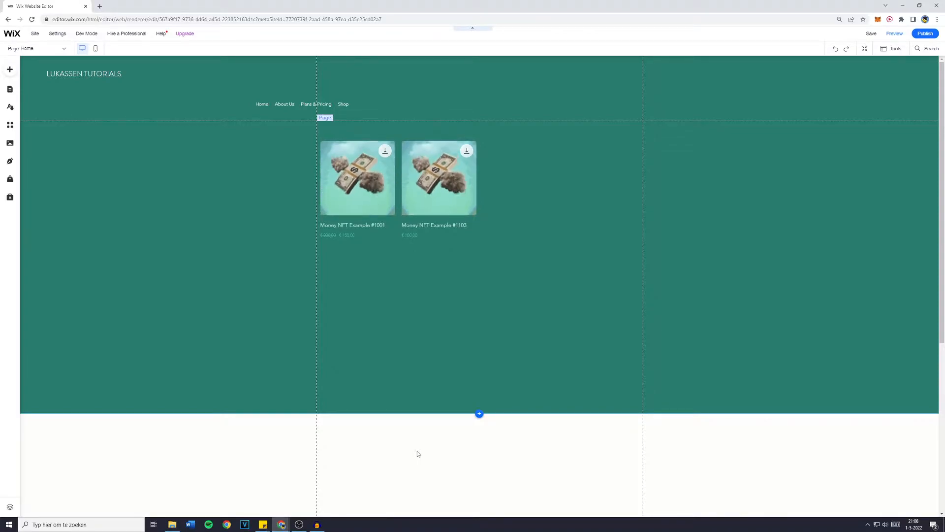
mouse_move(9, 70)
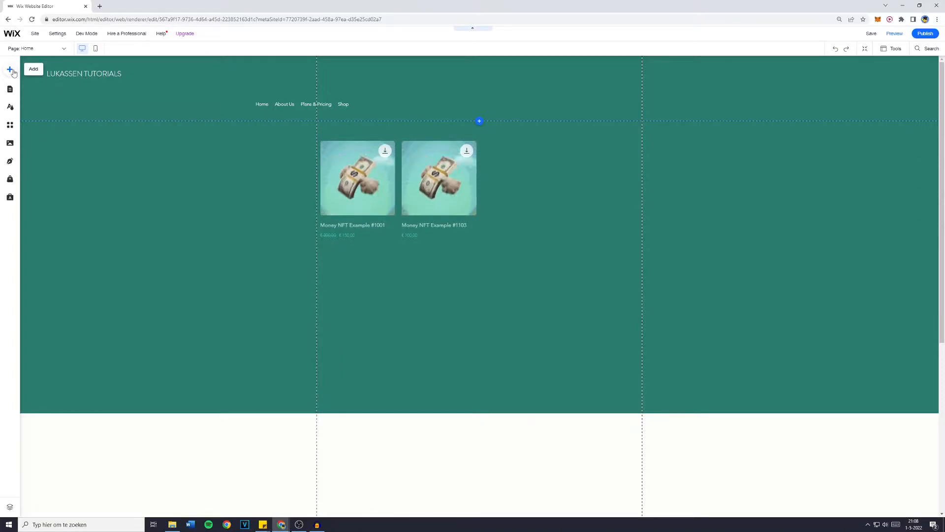
Search the editor's Add panel for 'testimonials slider'
click(8, 68)
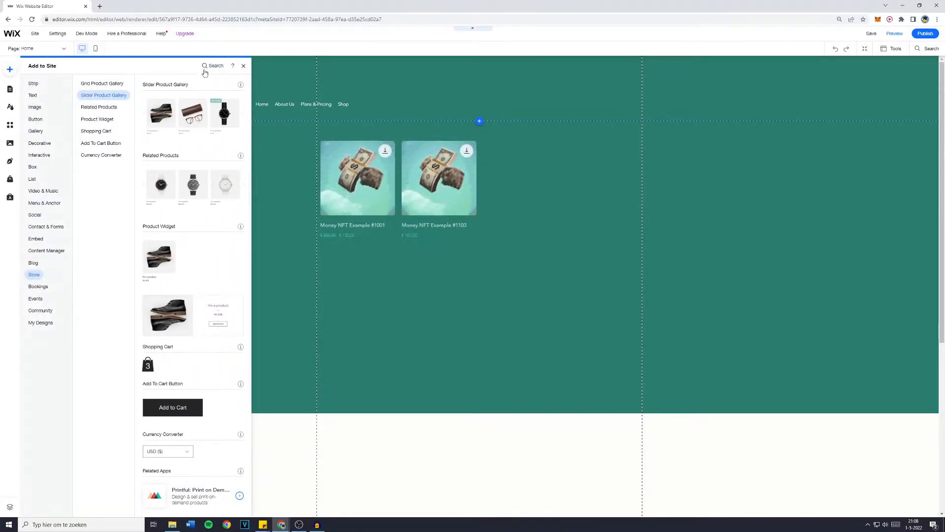
click(931, 48)
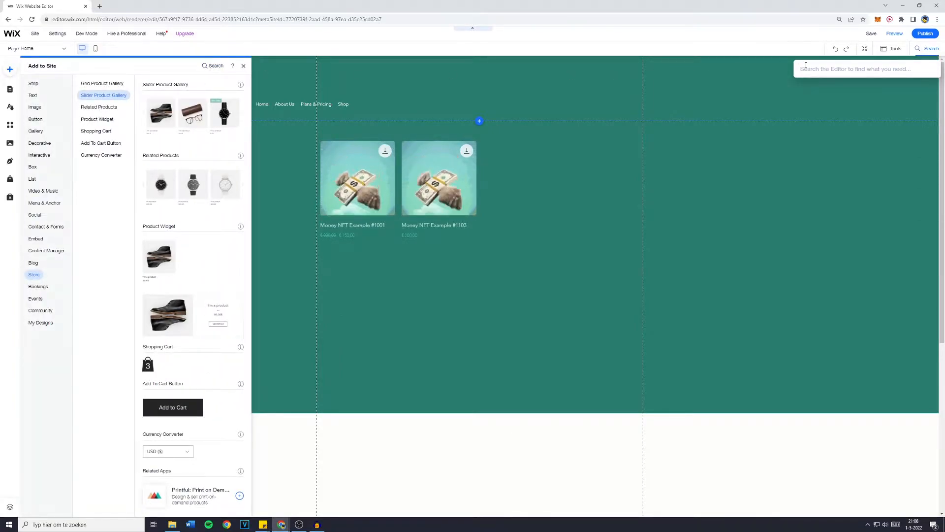
text(testimonials slider)
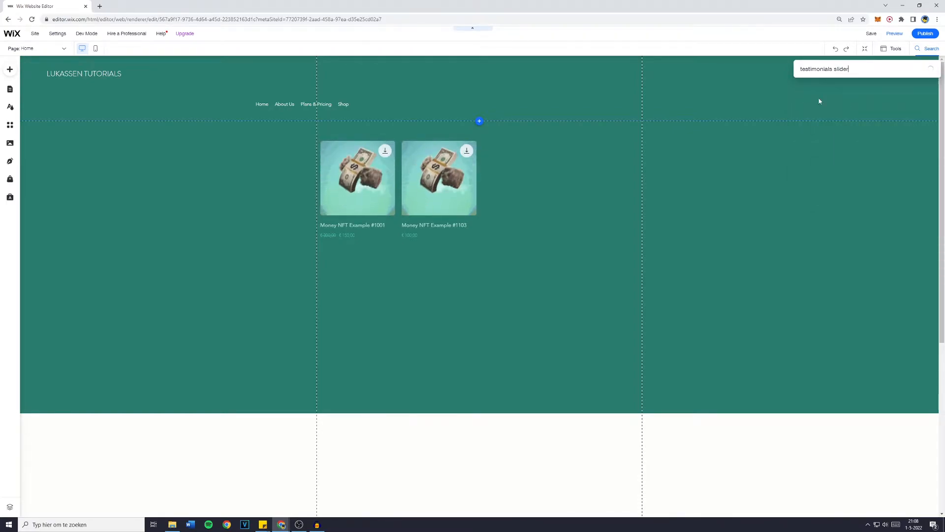
Install the Testimonials Slider app from the search results, approving its permissions
key(Enter)
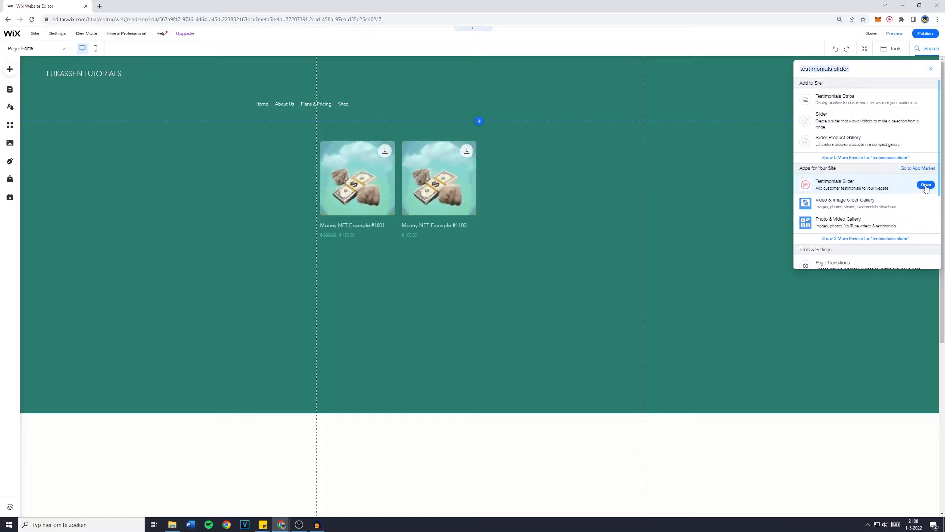
click(926, 184)
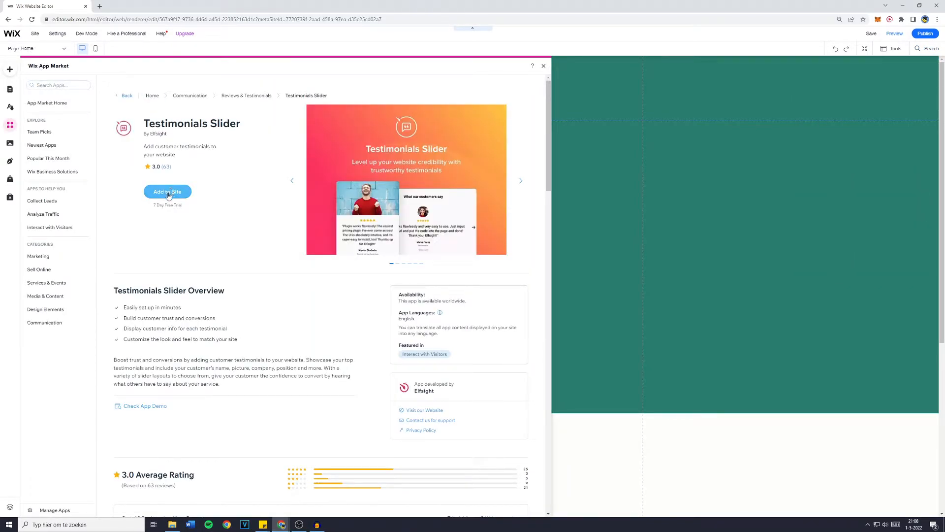
click(168, 191)
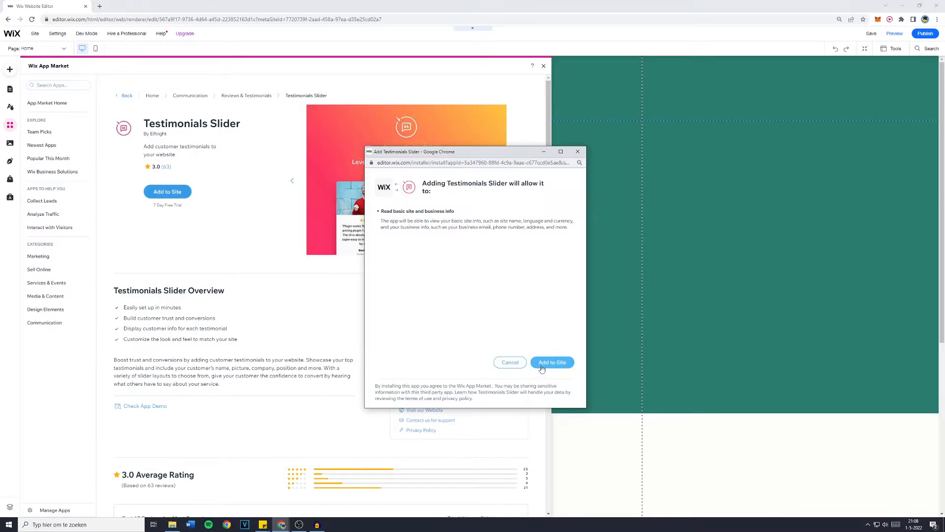
click(553, 361)
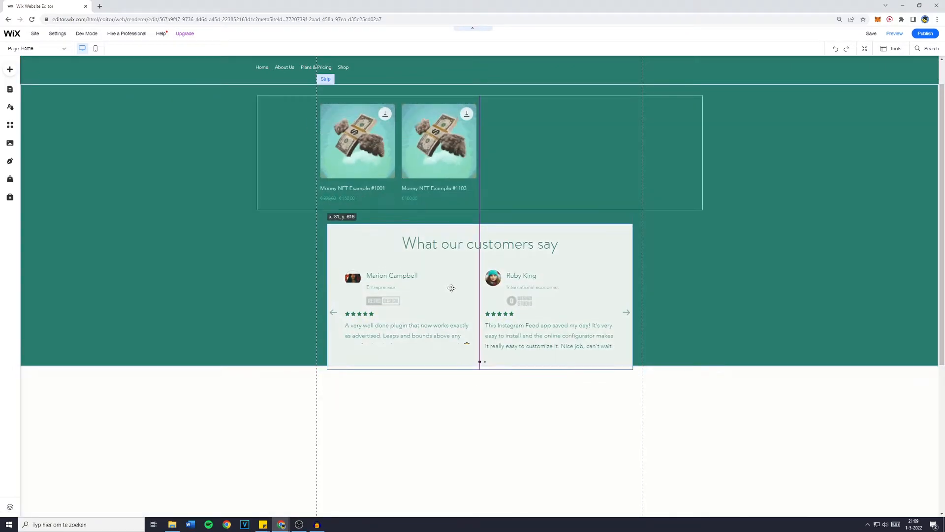
Select the new testimonials slider widget and open its Settings panel
click(451, 288)
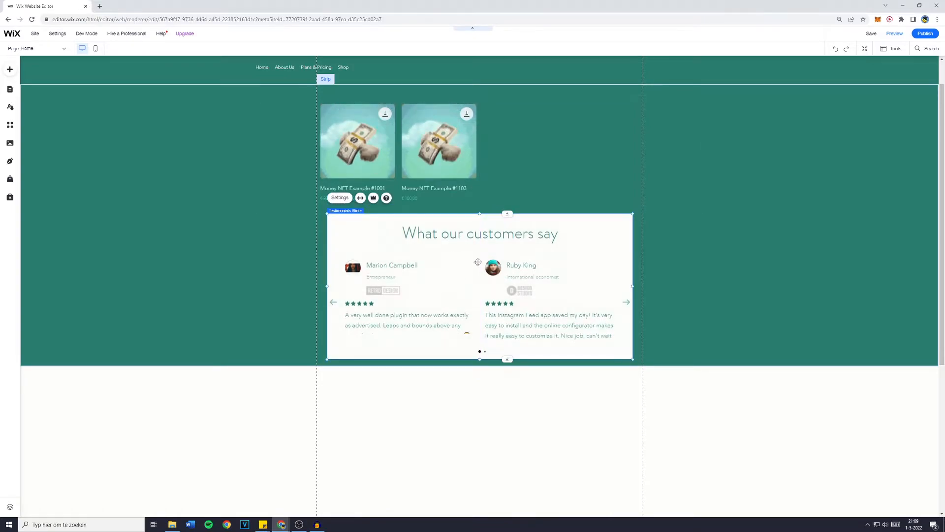
click(340, 197)
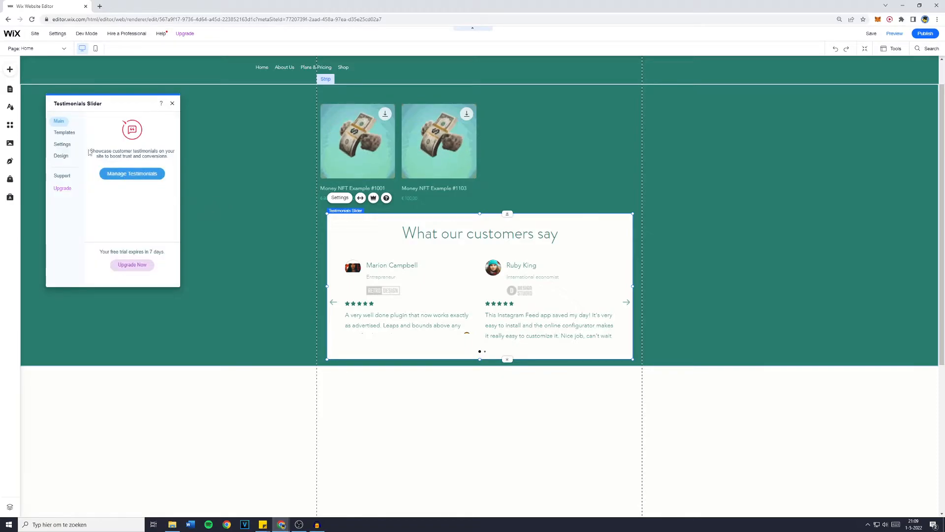
click(132, 173)
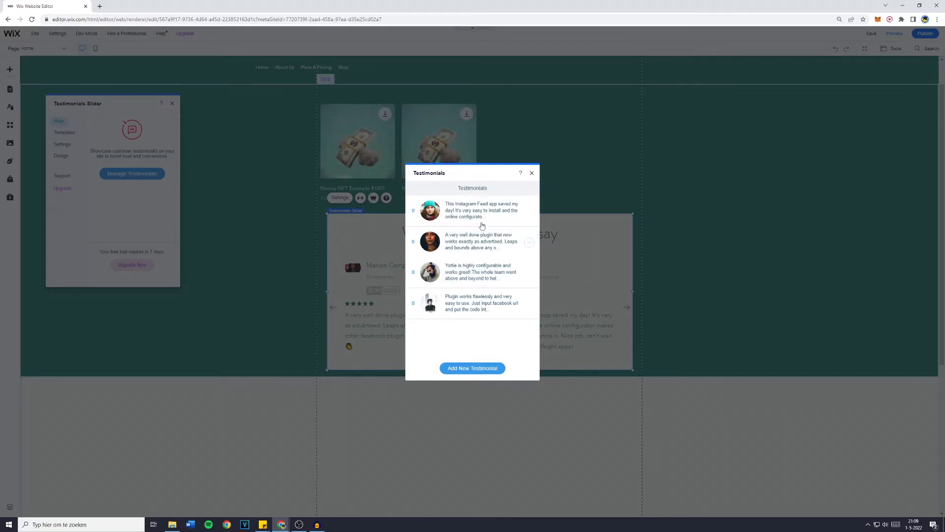
click(528, 211)
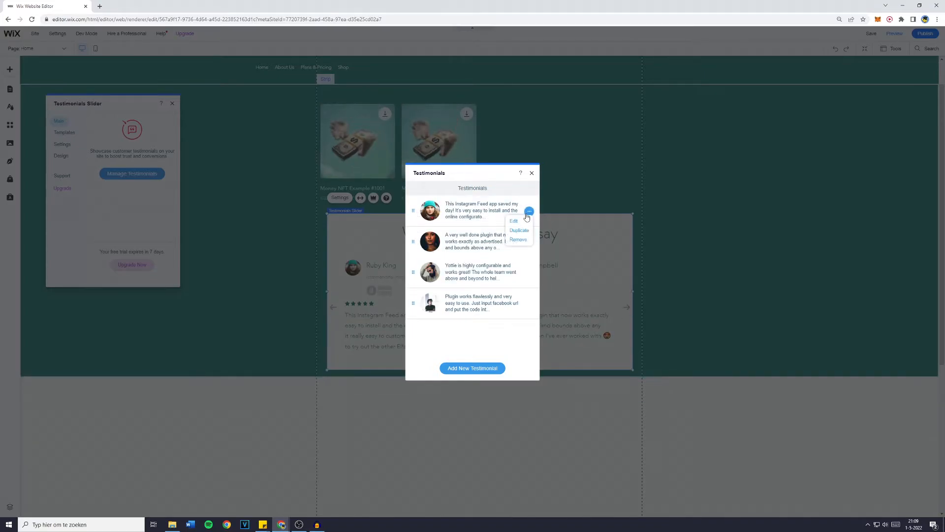
click(518, 240)
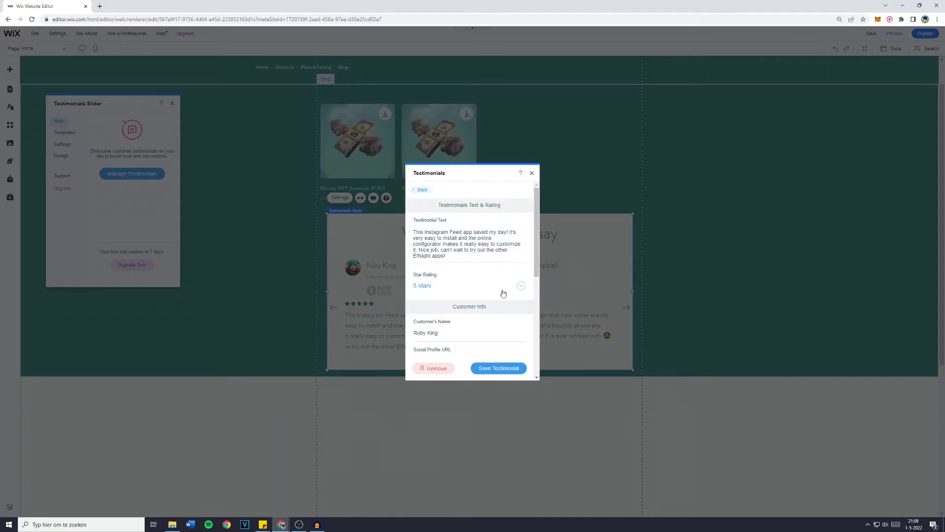
click(521, 285)
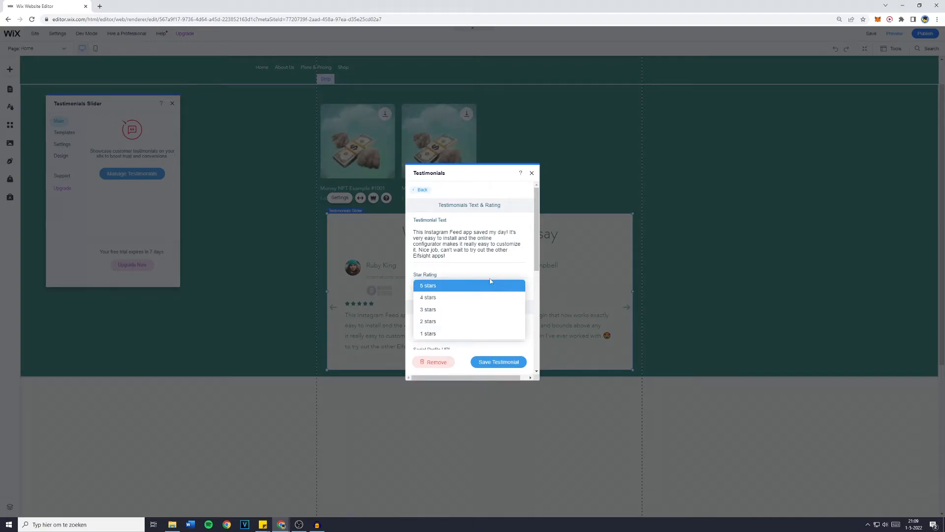
click(428, 297)
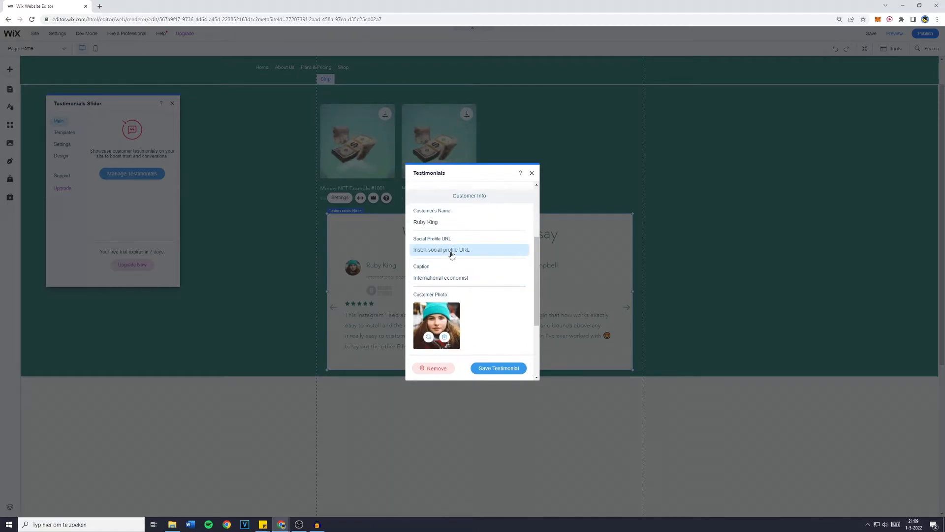
mouse_move(452, 249)
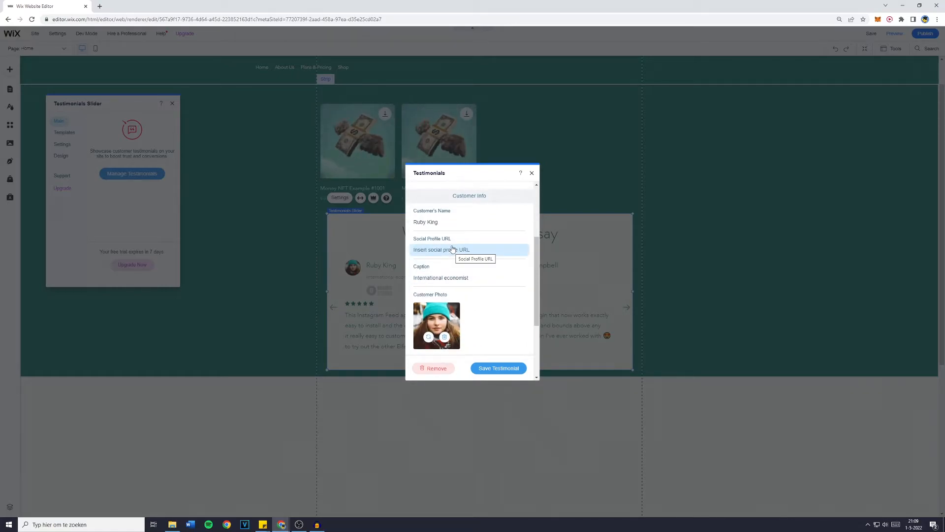
scroll(down, 3)
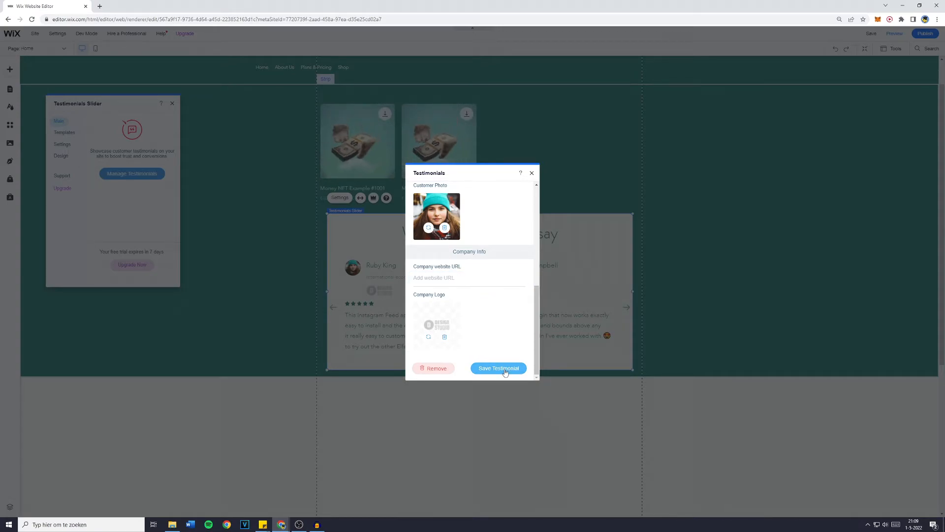
click(498, 367)
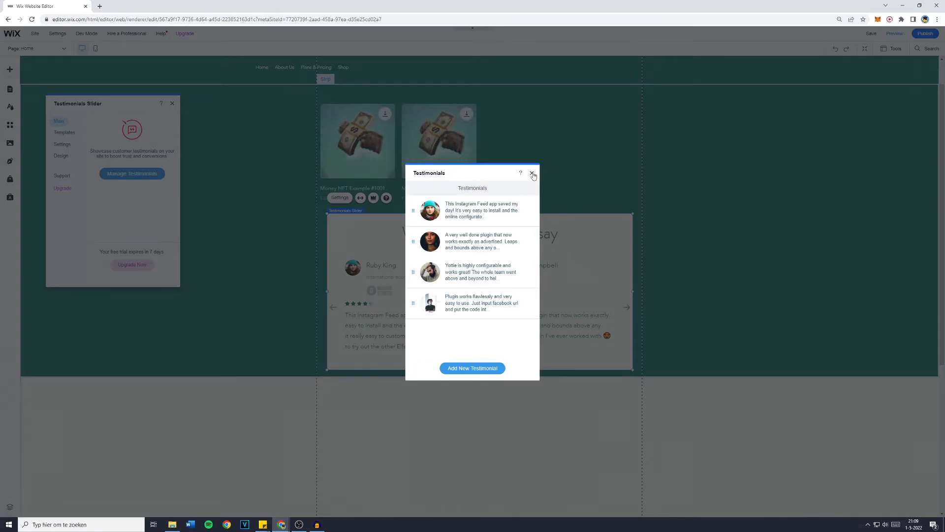
Close the testimonials manager, try the Grid layout, revert to Slider, and close settings
click(532, 175)
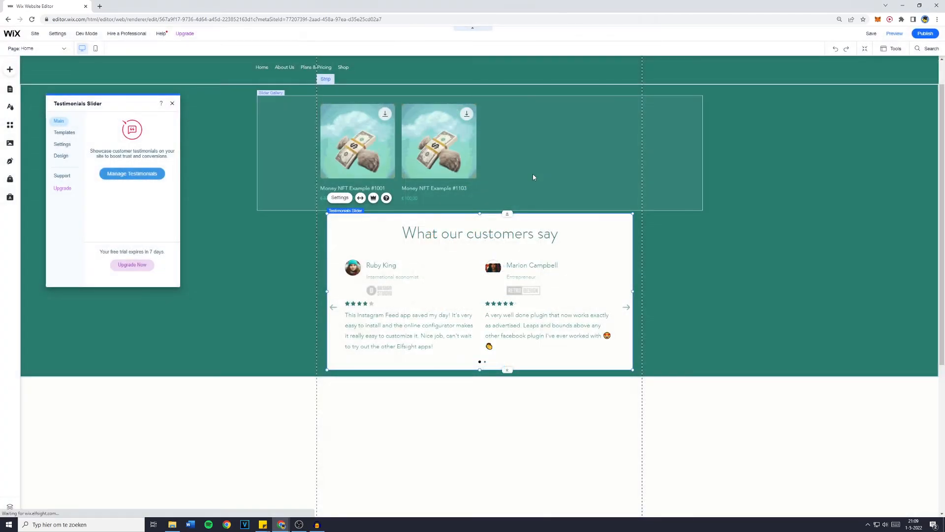
click(62, 143)
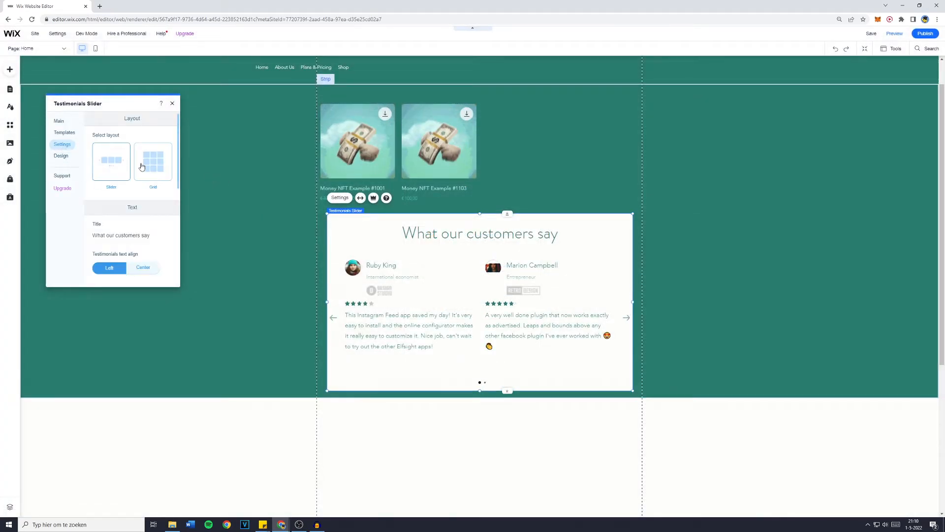
click(152, 162)
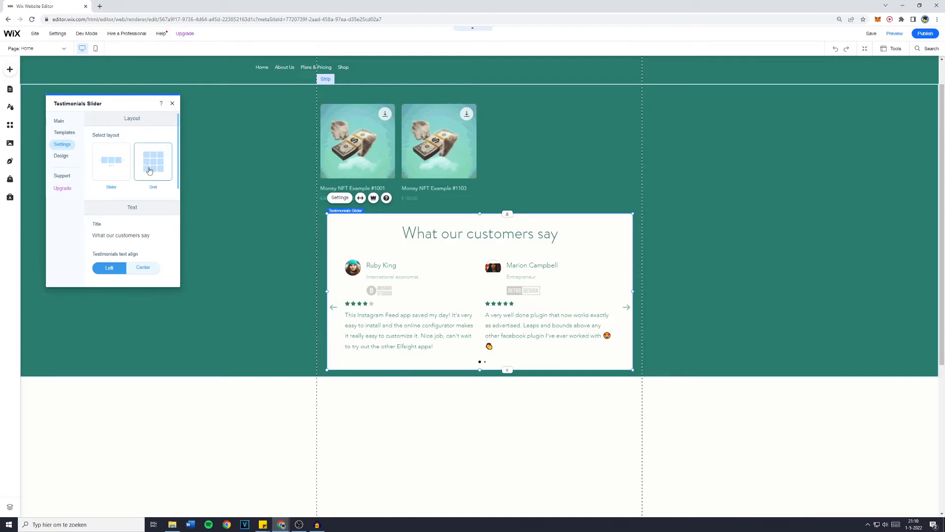
click(153, 161)
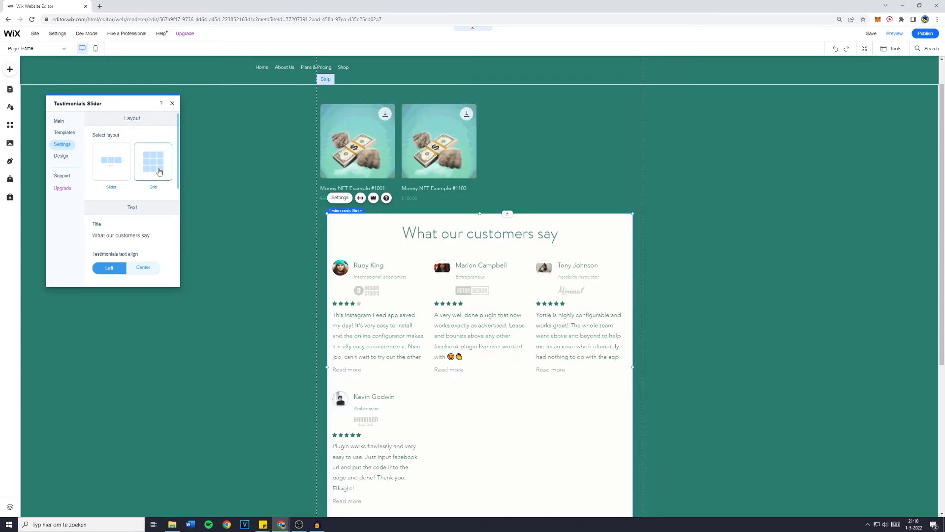
click(111, 162)
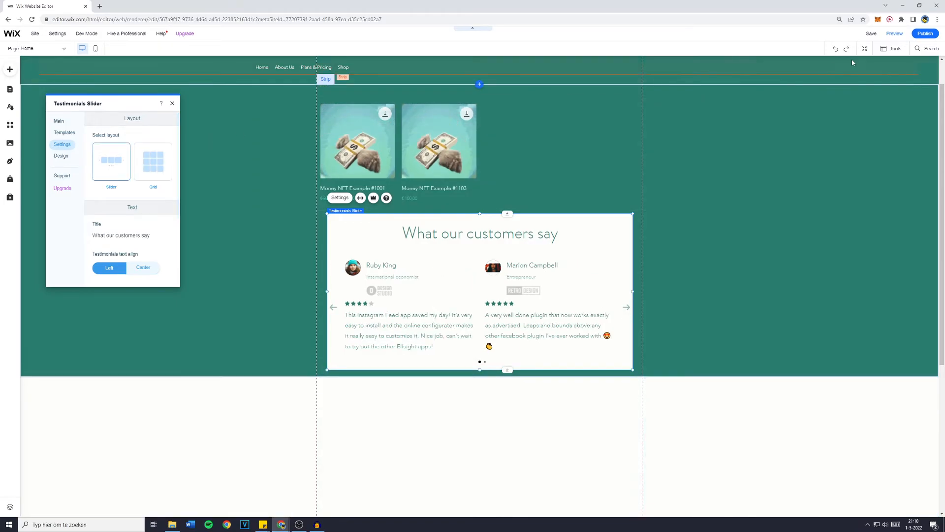
click(171, 104)
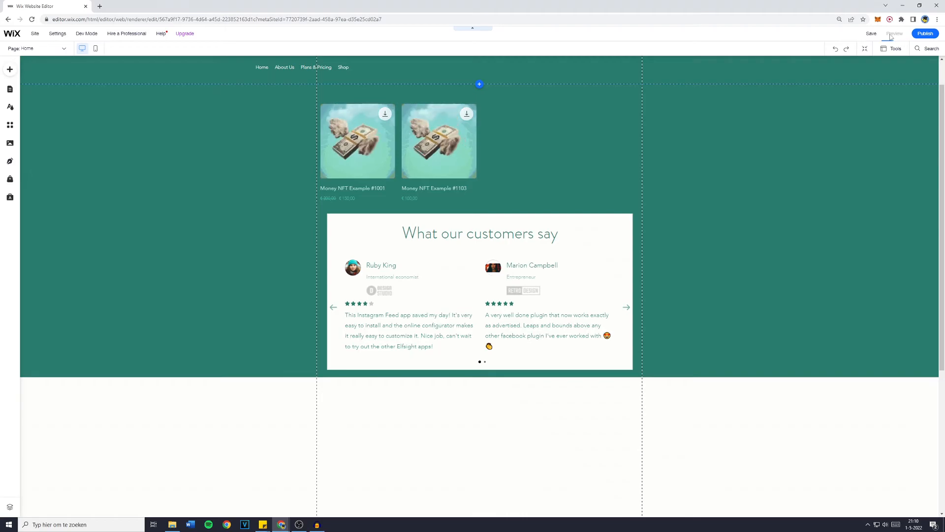
click(895, 33)
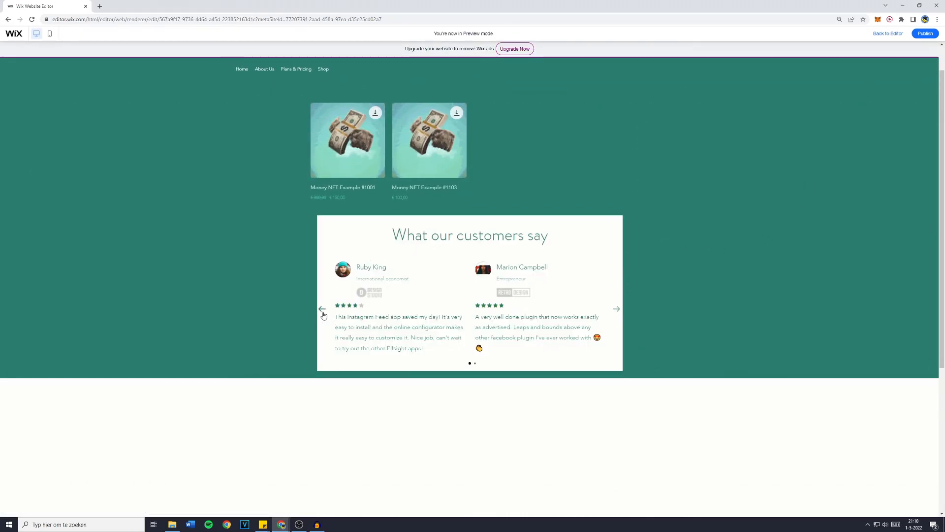
click(322, 310)
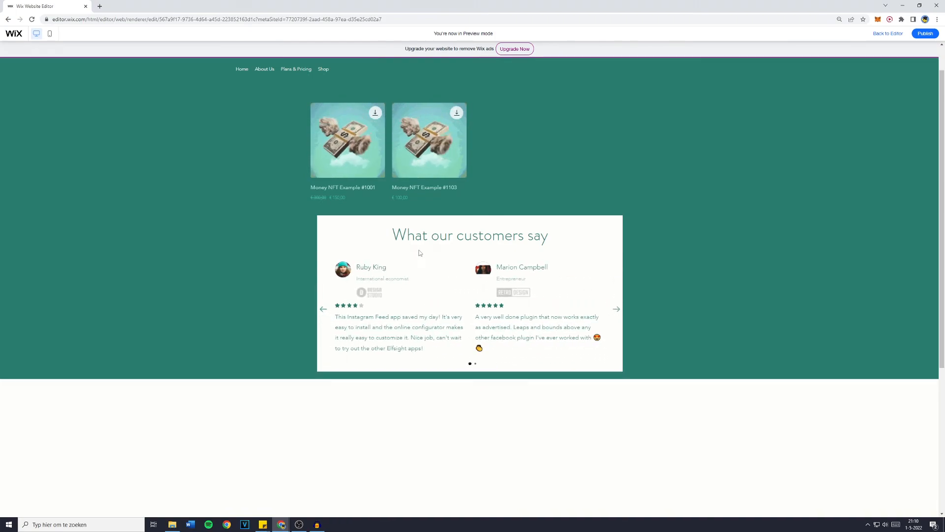
click(323, 309)
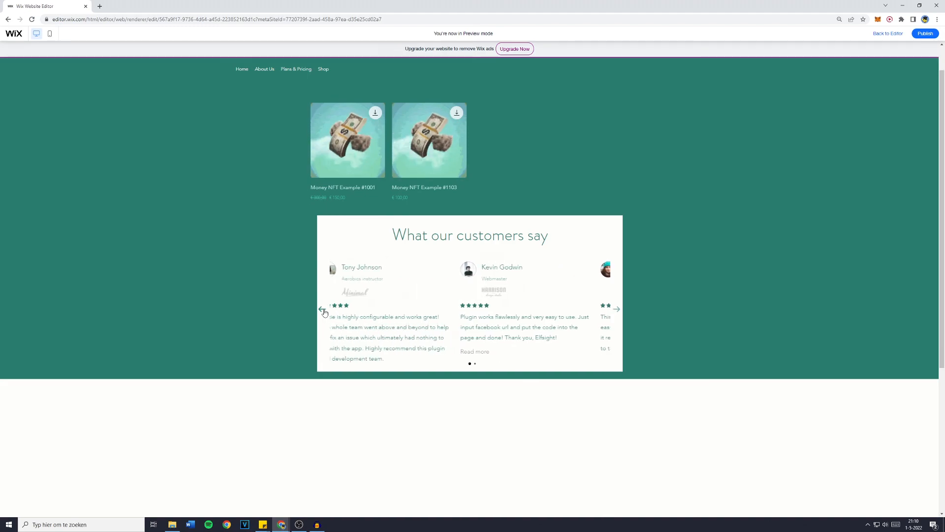